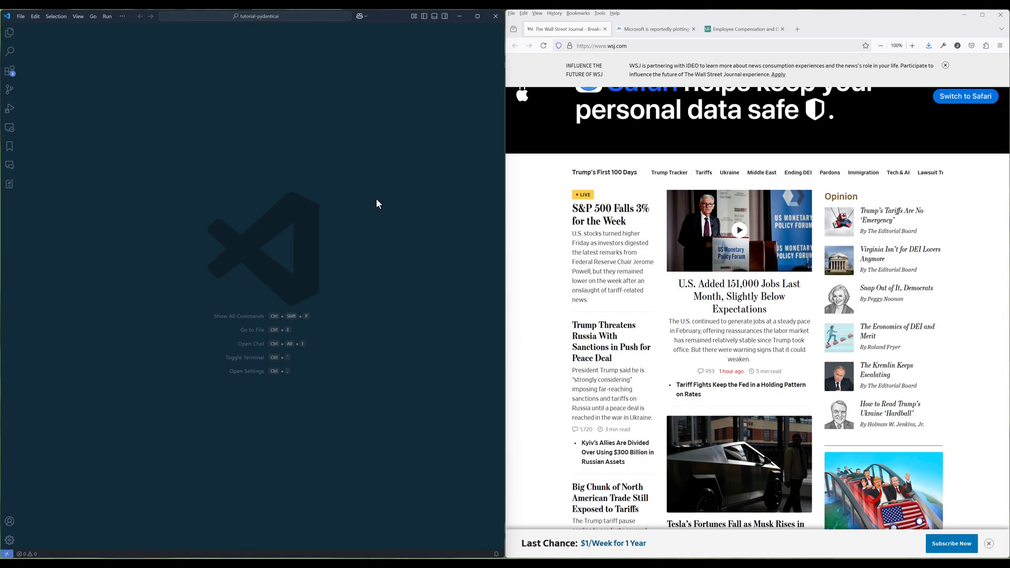
mouse_move(419, 288)
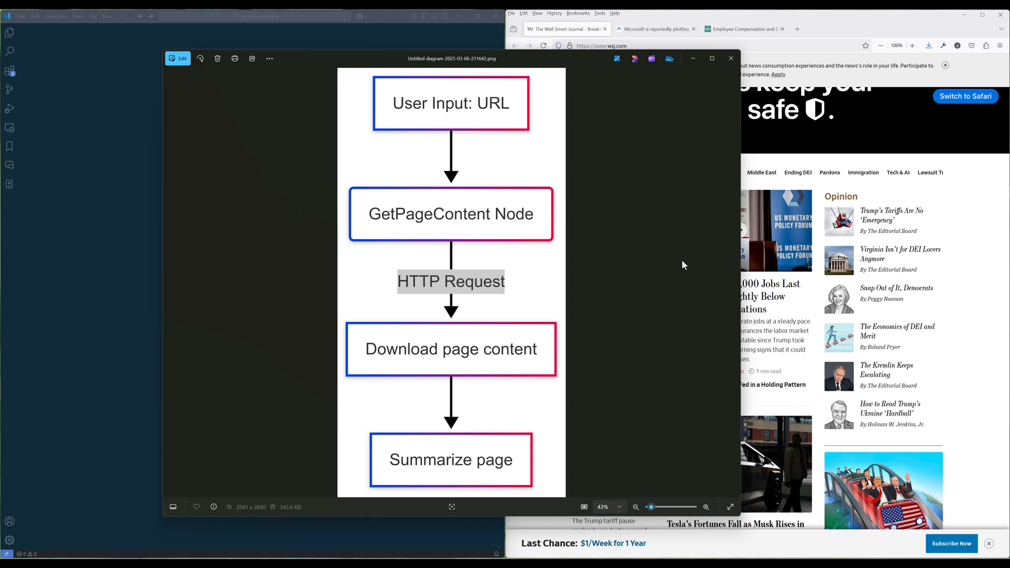
- Close the workflow diagram image in Windows Photos
left_click(731, 58)
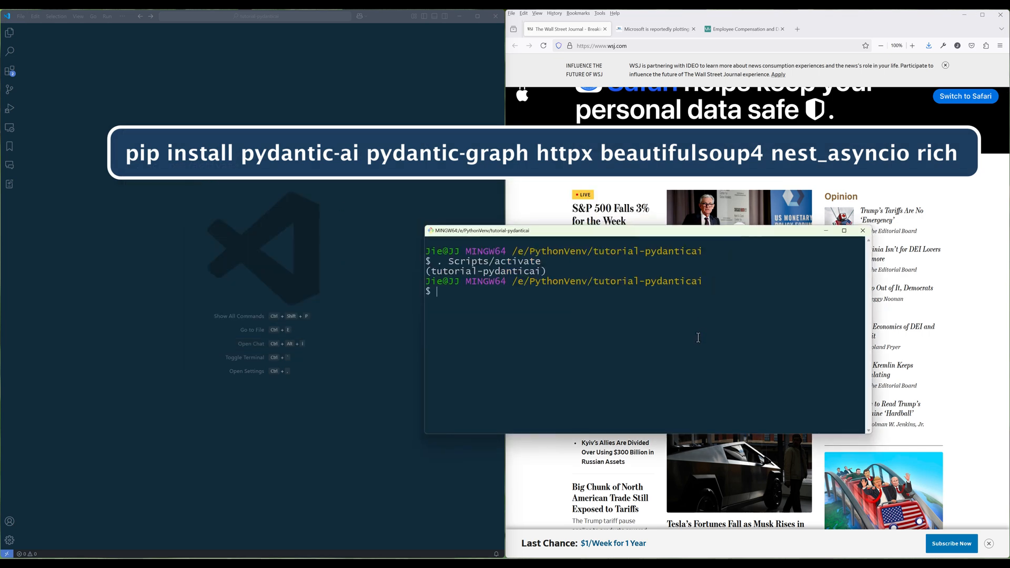
- Install pydantic-ai, pydantic-graph, httpx, beautifulsoup4, nest_asyncio and rich with pip in the venv
type("pip install pydantic")
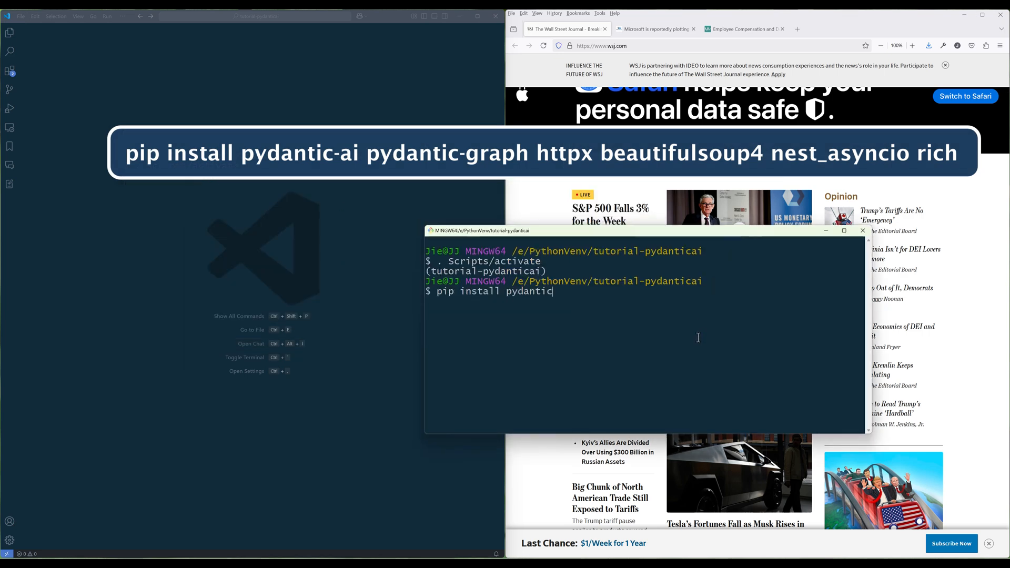
type("-ai pydantic-graph httpx beautifulsoup4 nest")
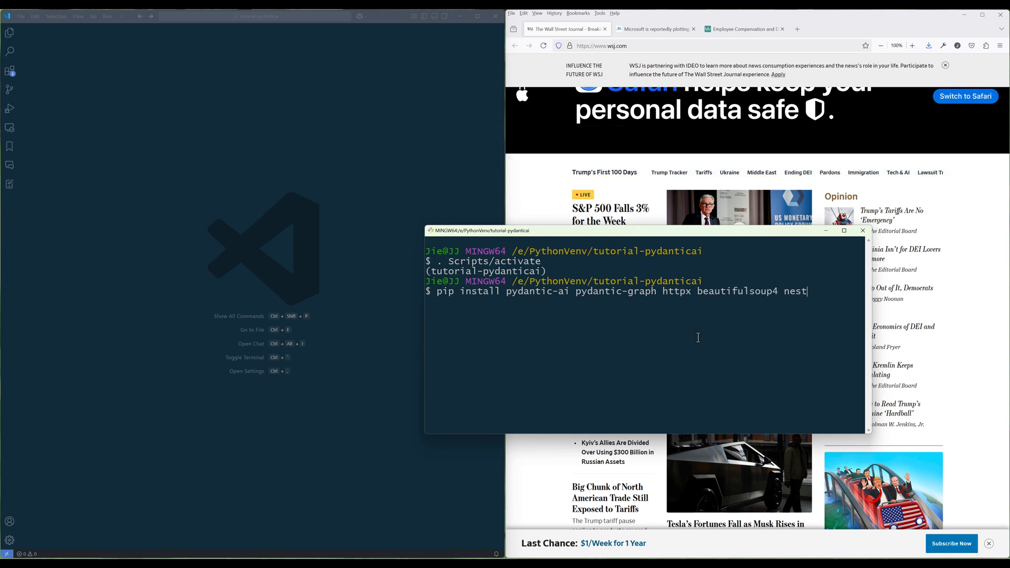
type("_asyncio")
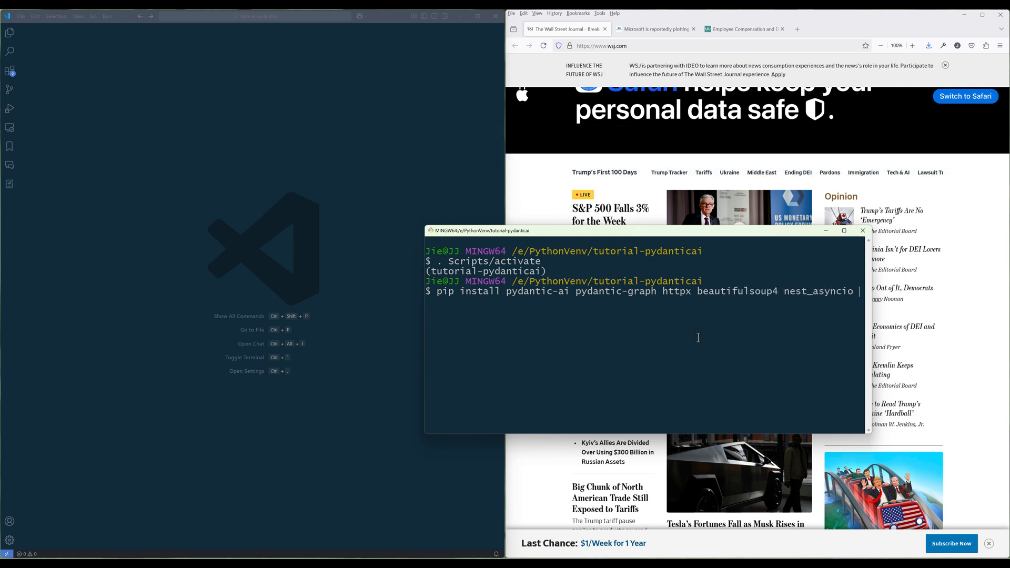
type("rich")
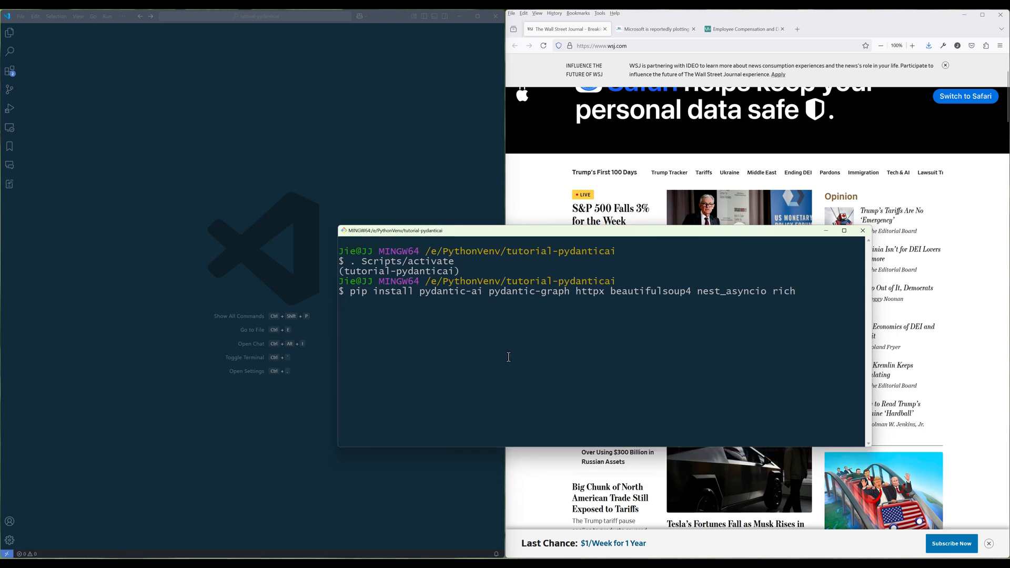
key("Return")
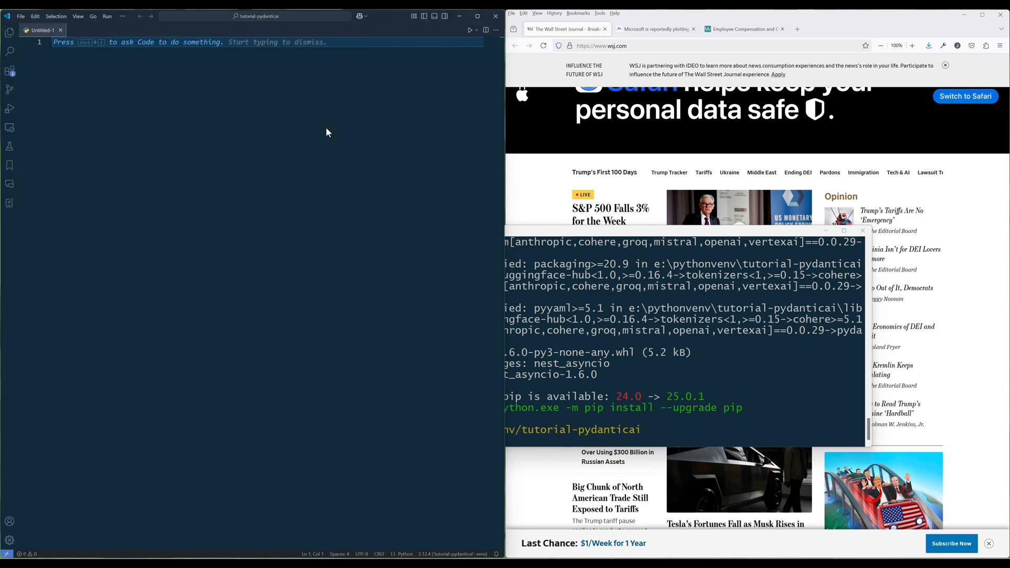
- Begin editing the new untitled file for workflow_blog_summarizer.py
left_click(478, 16)
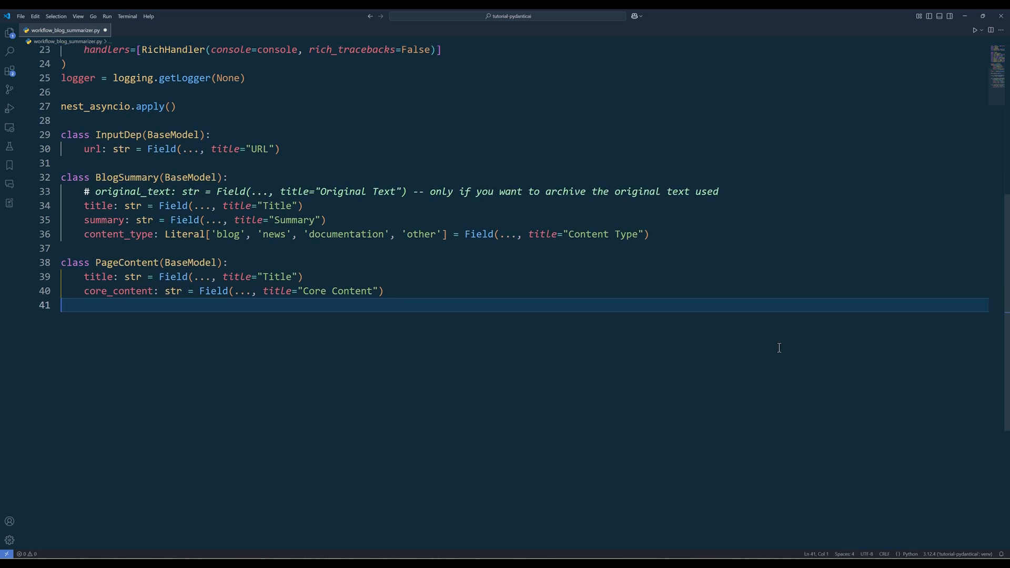
mouse_move(786, 365)
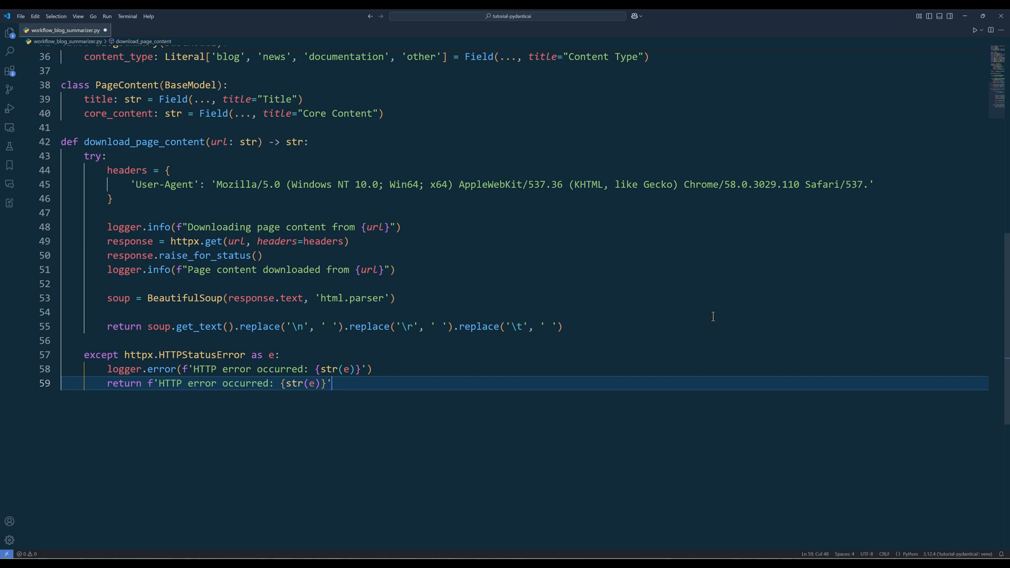
- Scroll to the download_page_content function to add HTTPStatusError handling
scroll("down", 3)
type("return SummarizeContent(result.data)")
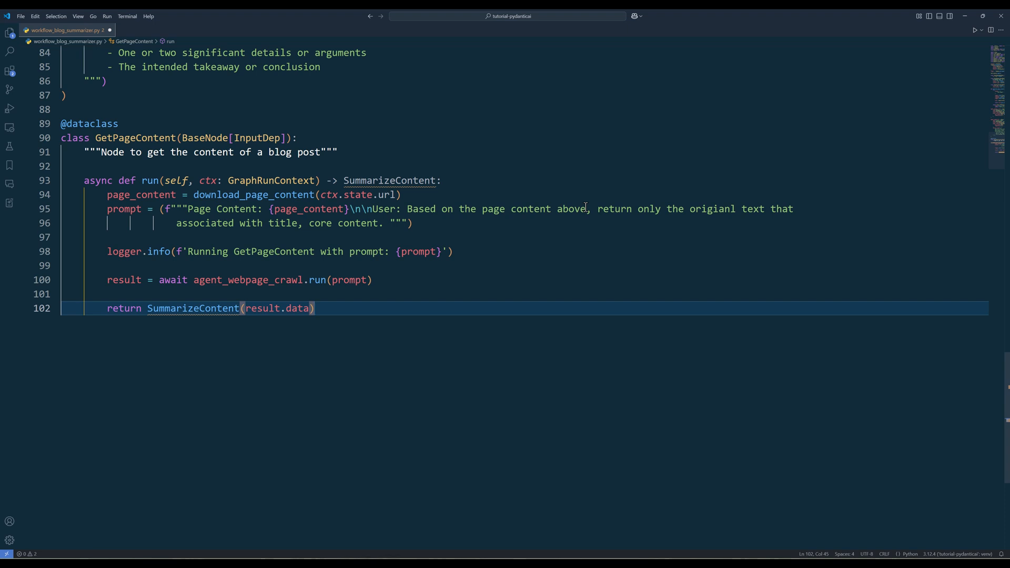
mouse_move(606, 295)
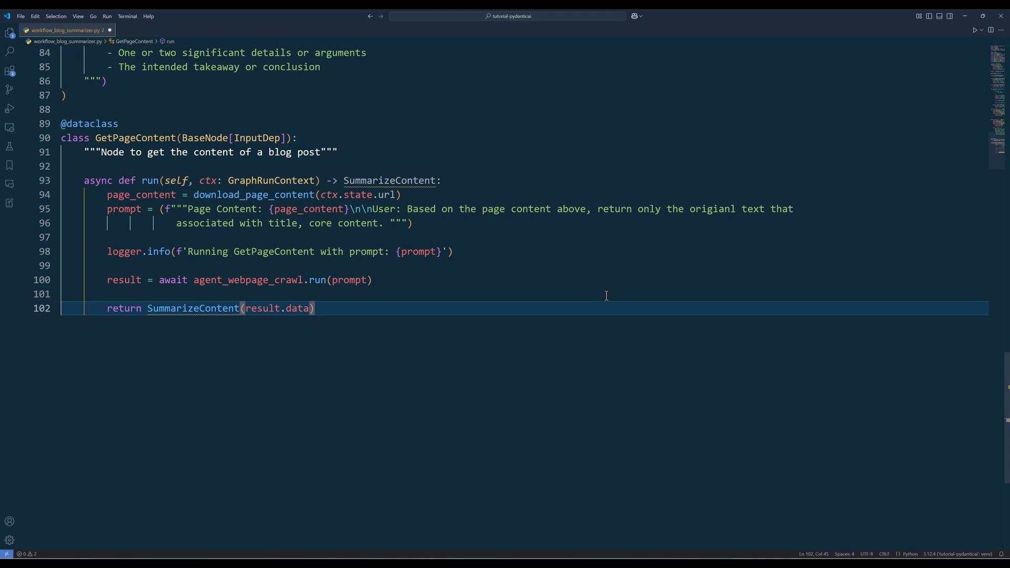
- Scroll through the SummarizeContent node code returning End with the summary
scroll("down", 3)
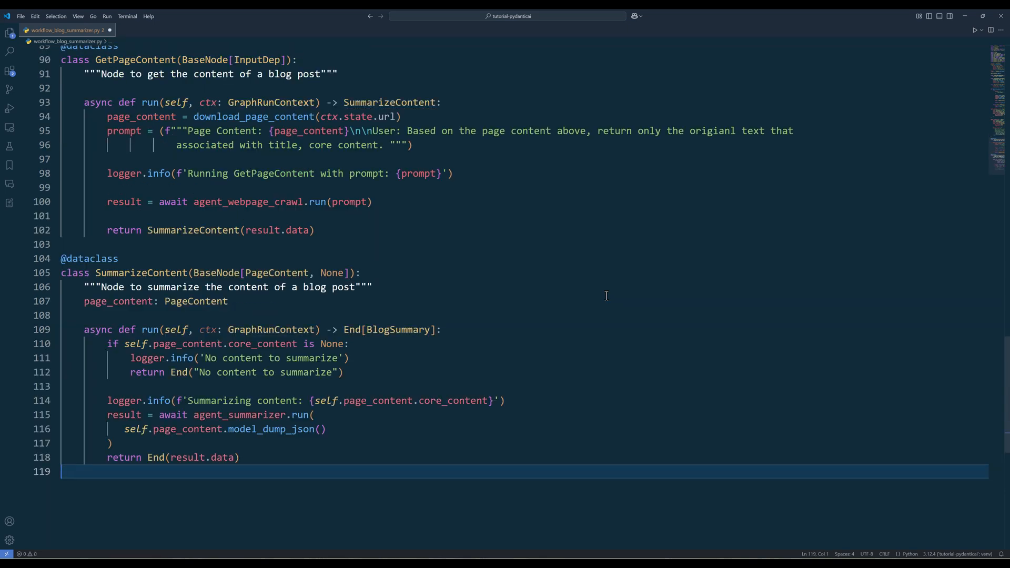
scroll("down", 3)
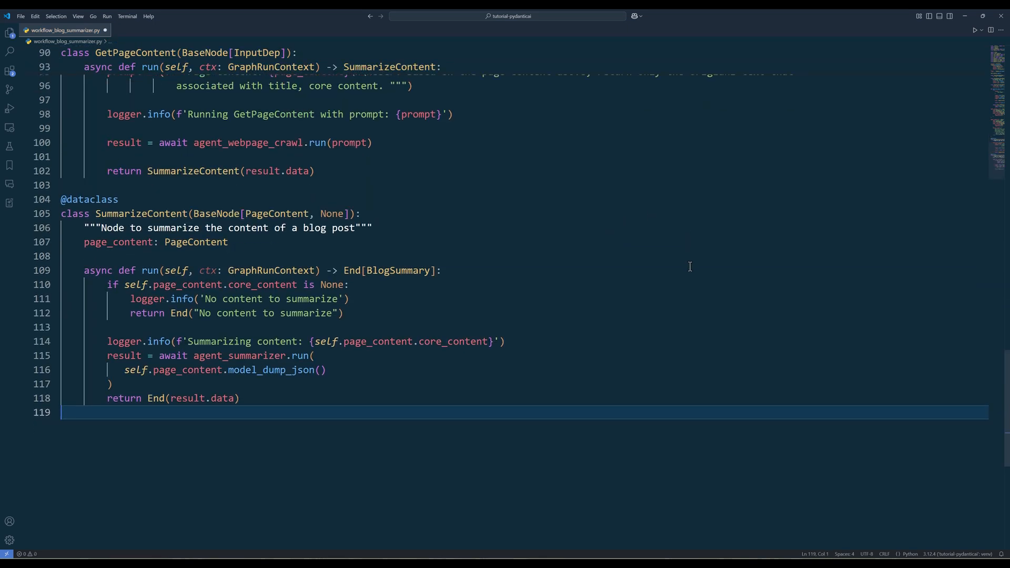
mouse_move(680, 375)
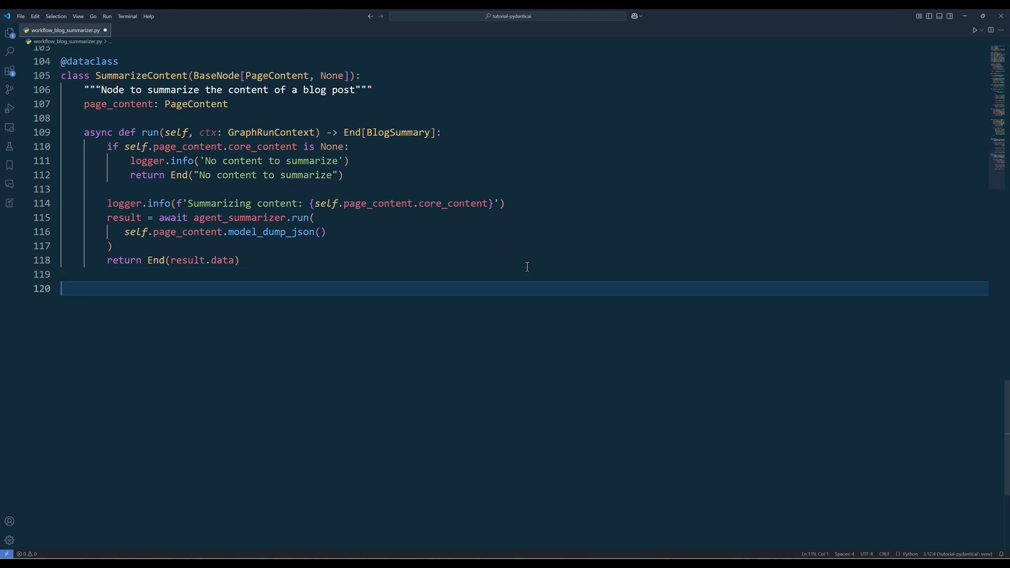
- Define summary_graph with GetPageContent and SummarizeContent nodes and an async main()
type("summary_graph = Graph(nodes=[GetPageContent, SummarizeContent], name='Blog Summary Workflow')")
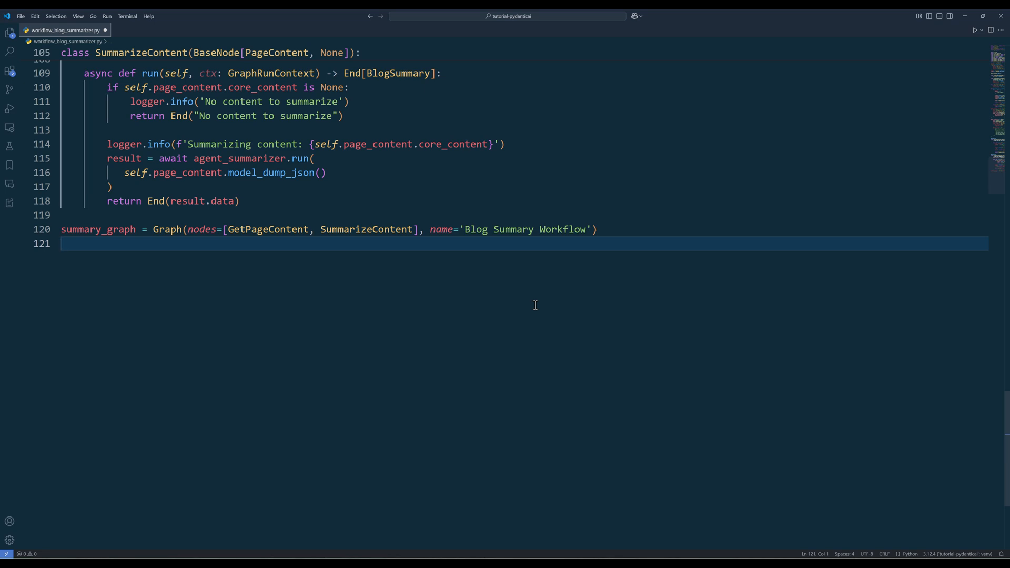
type("async def main():")
type("return result.output")
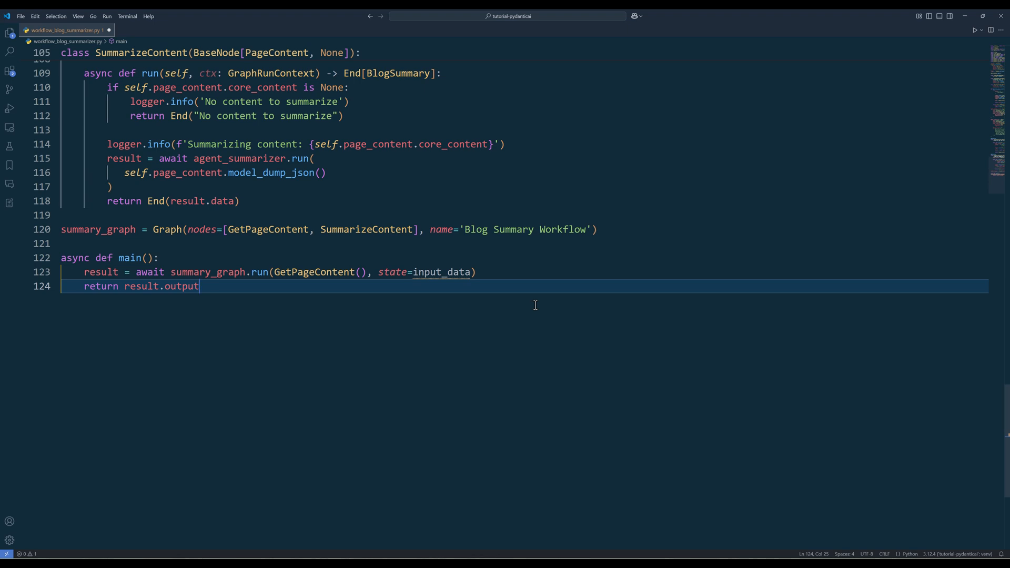
key("Enter")
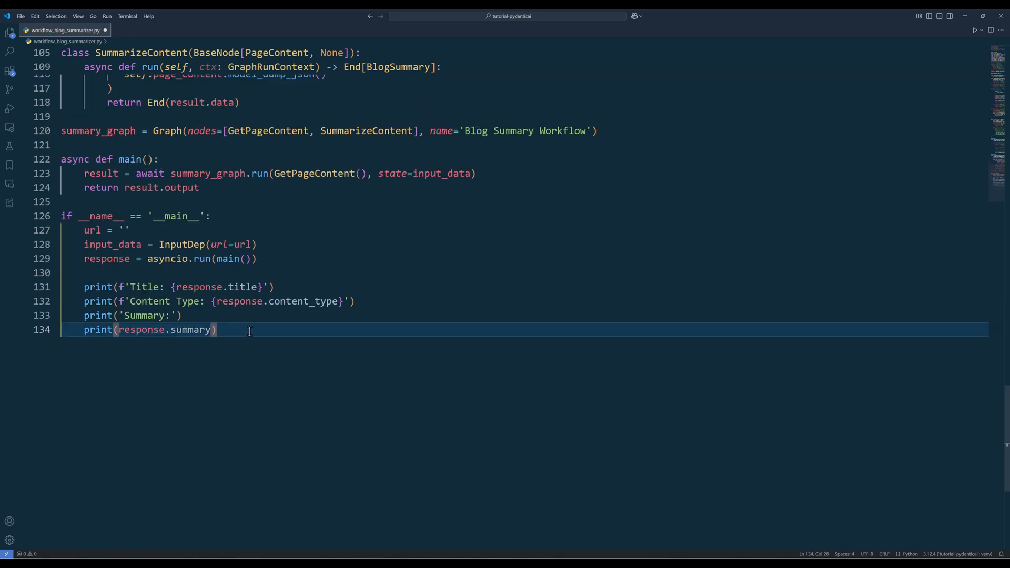
mouse_move(718, 14)
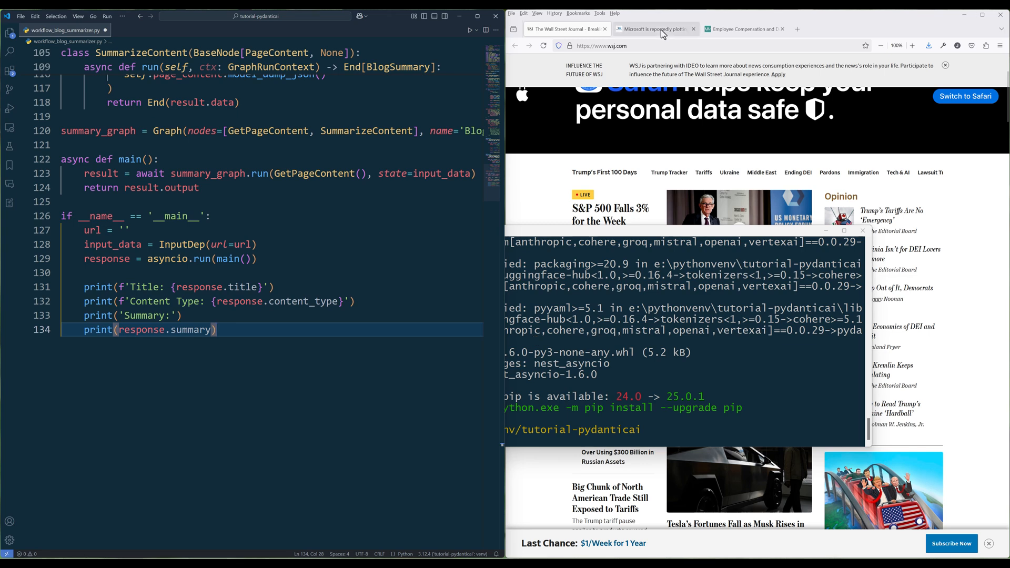
- Review the TechStartups Microsoft article in the browser, then return to the WSJ tab
left_click(654, 29)
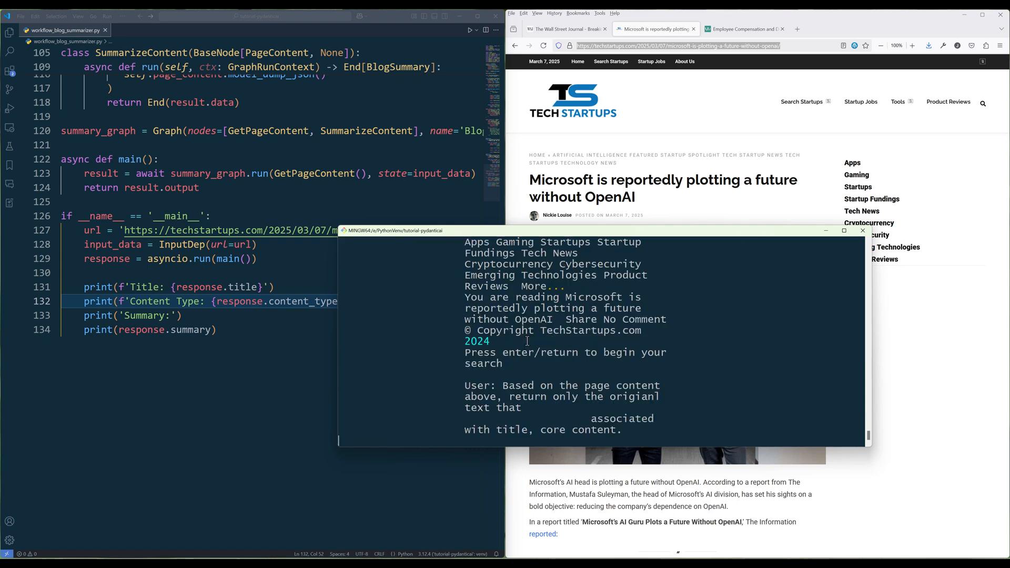
scroll("down", 3)
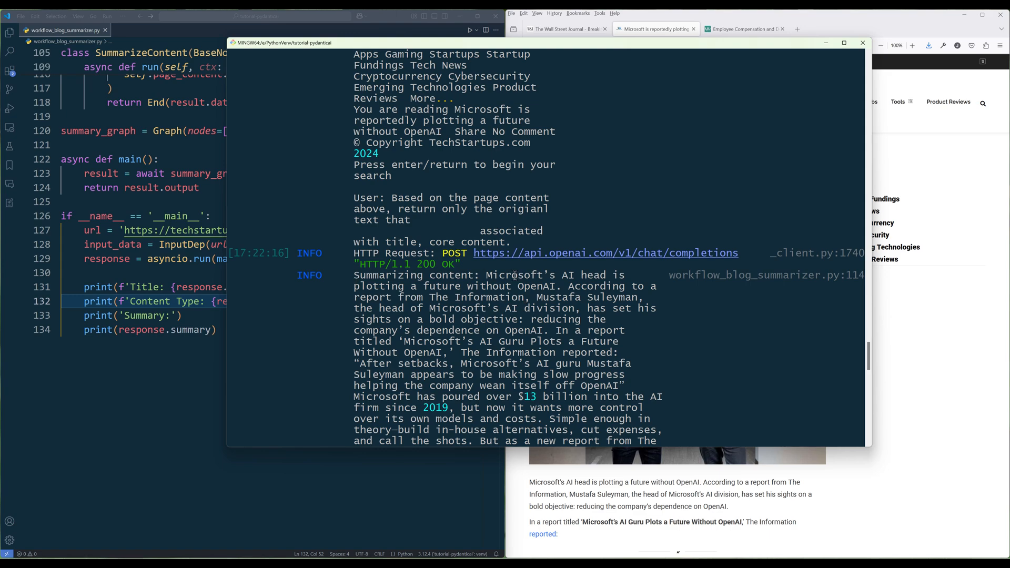
scroll("down", 3)
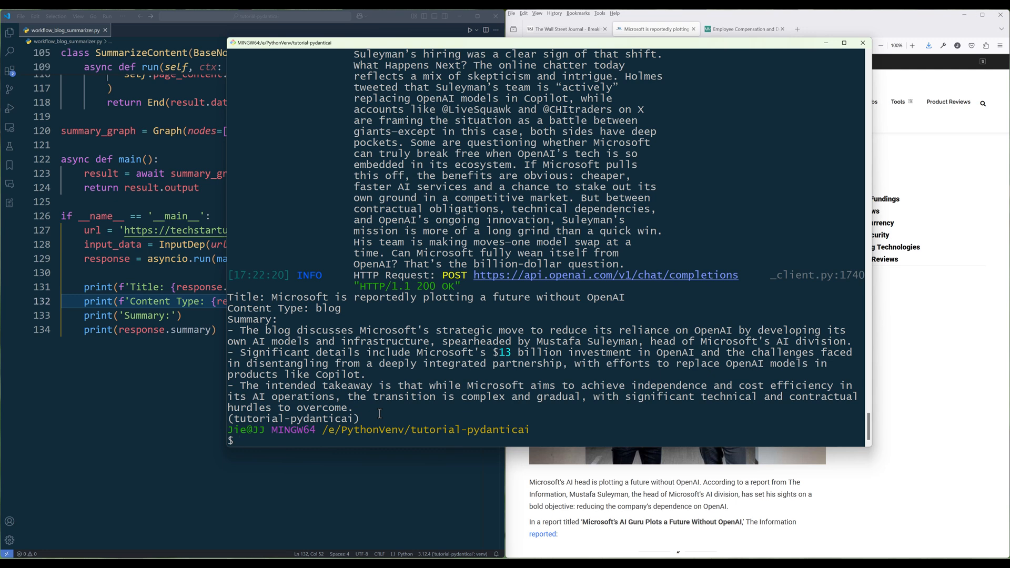
mouse_move(404, 322)
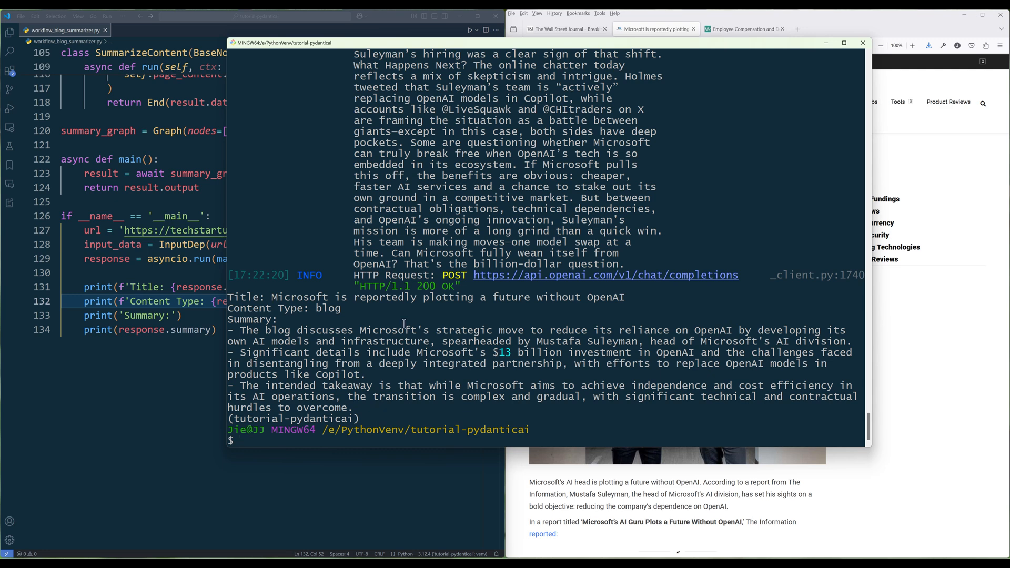
mouse_move(379, 414)
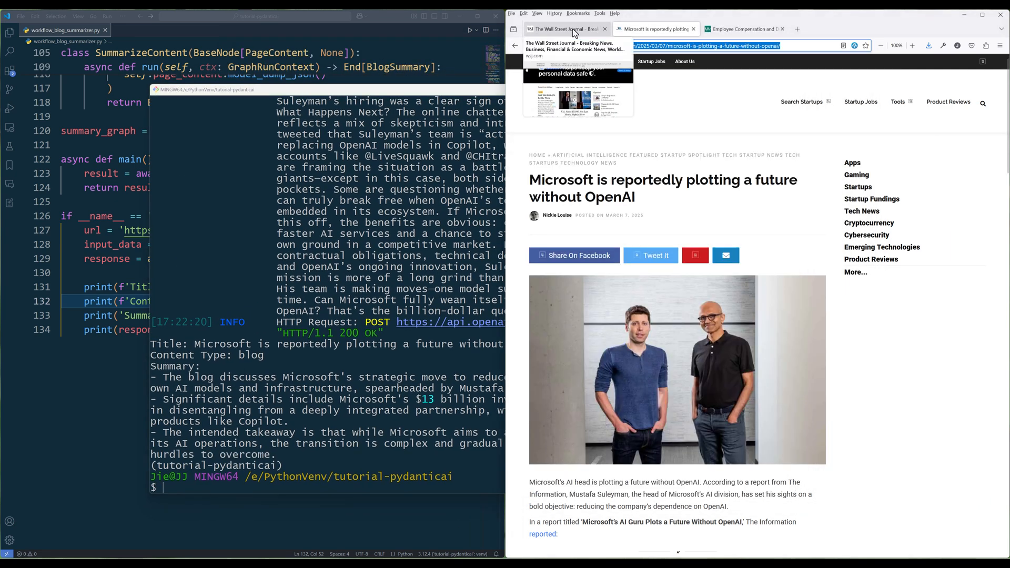
left_click(568, 29)
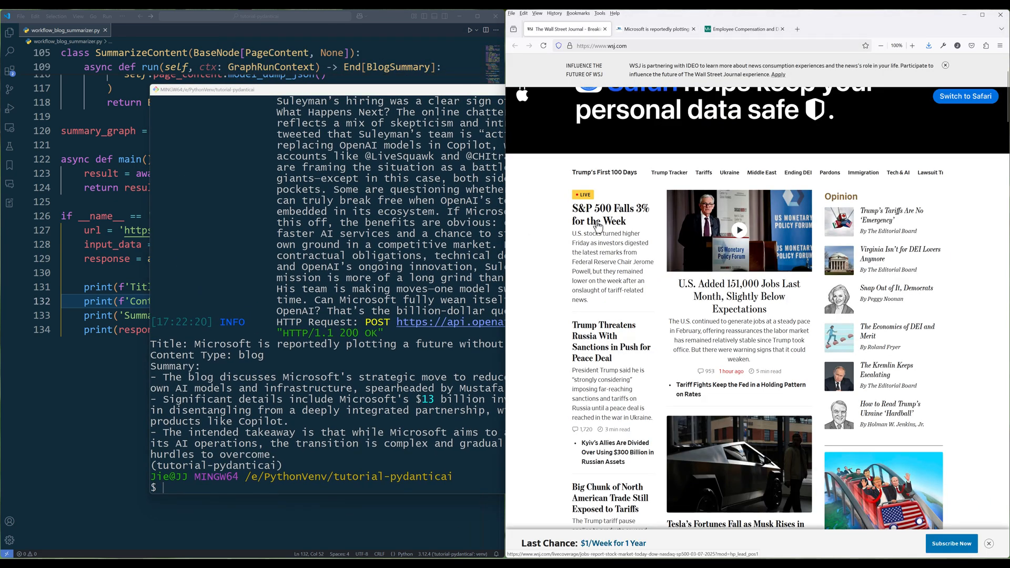